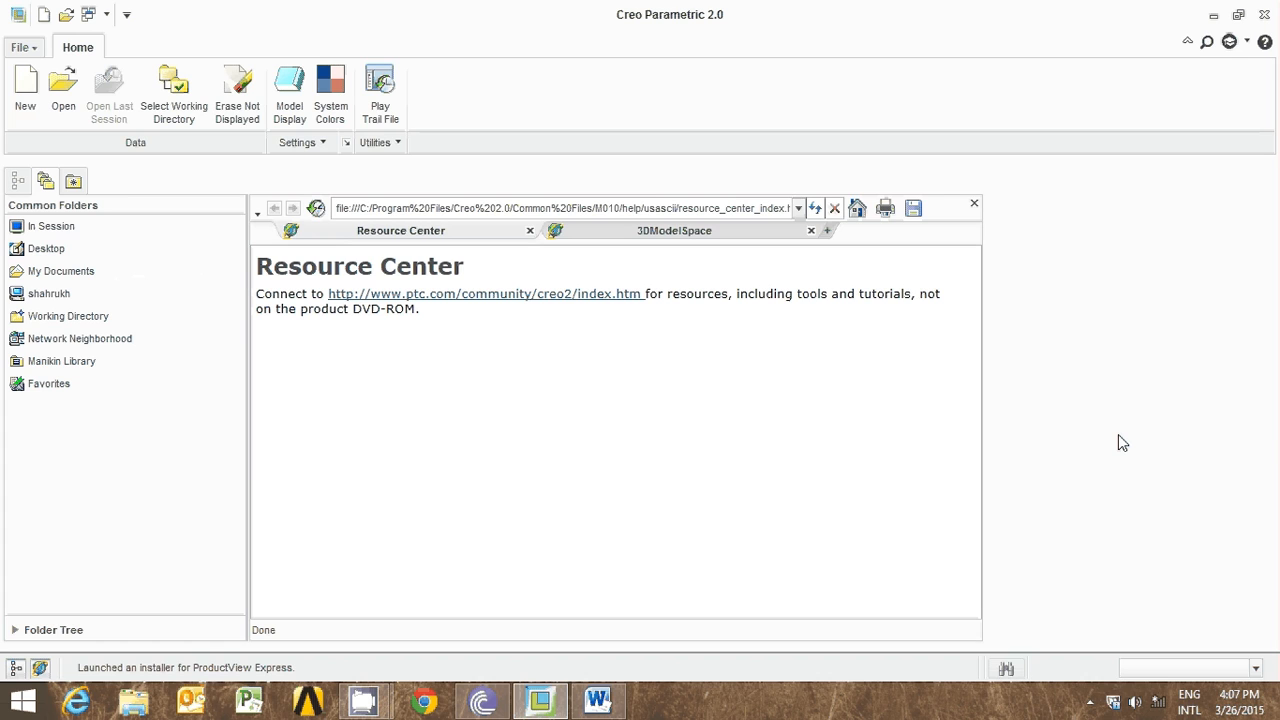
mouse_move(600, 700)
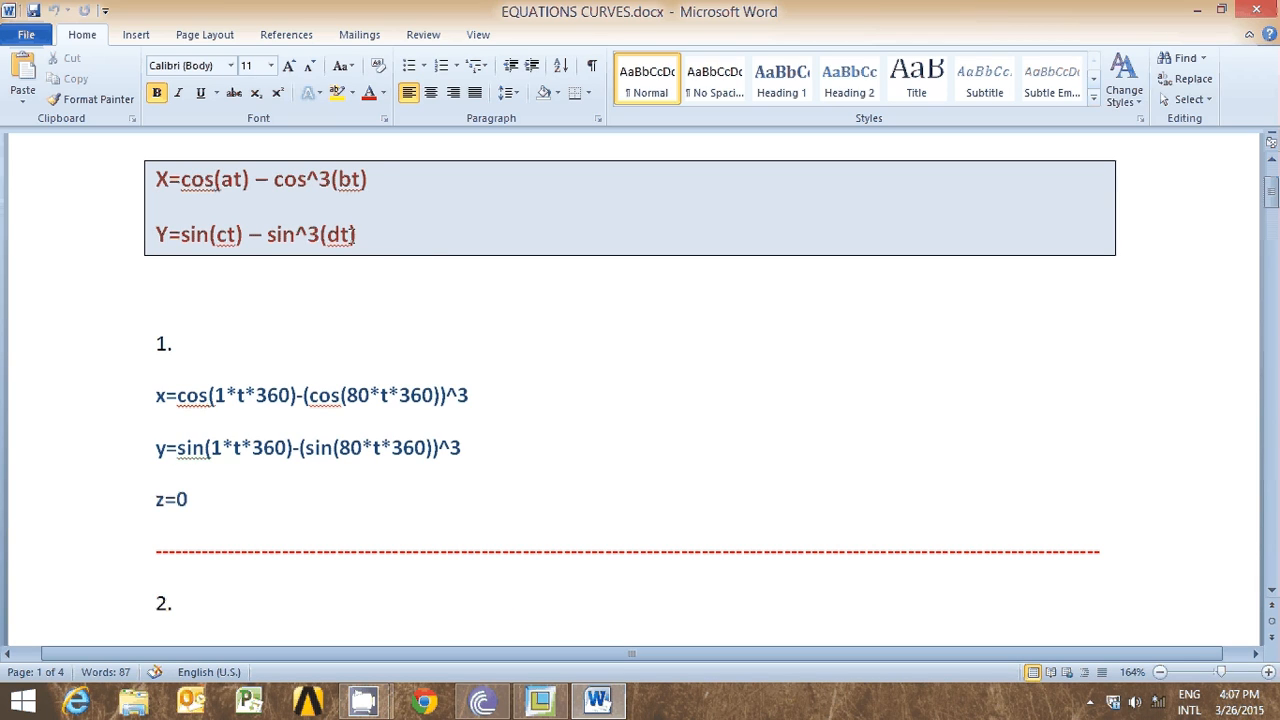
Review the general X=cos(at)−cos^3(bt), Y=sin(ct)−sin^3(dt) equations and example 1 in the Word document
left_click_drag(156, 180, 368, 264)
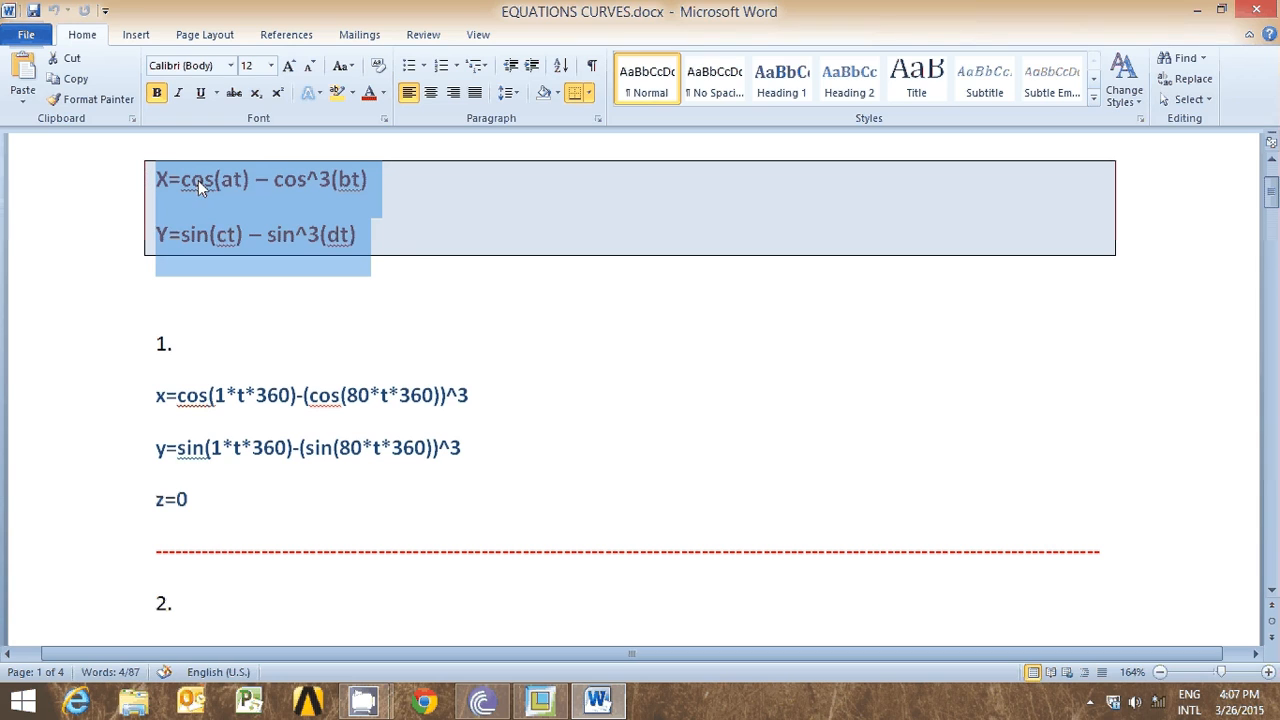
left_click(236, 196)
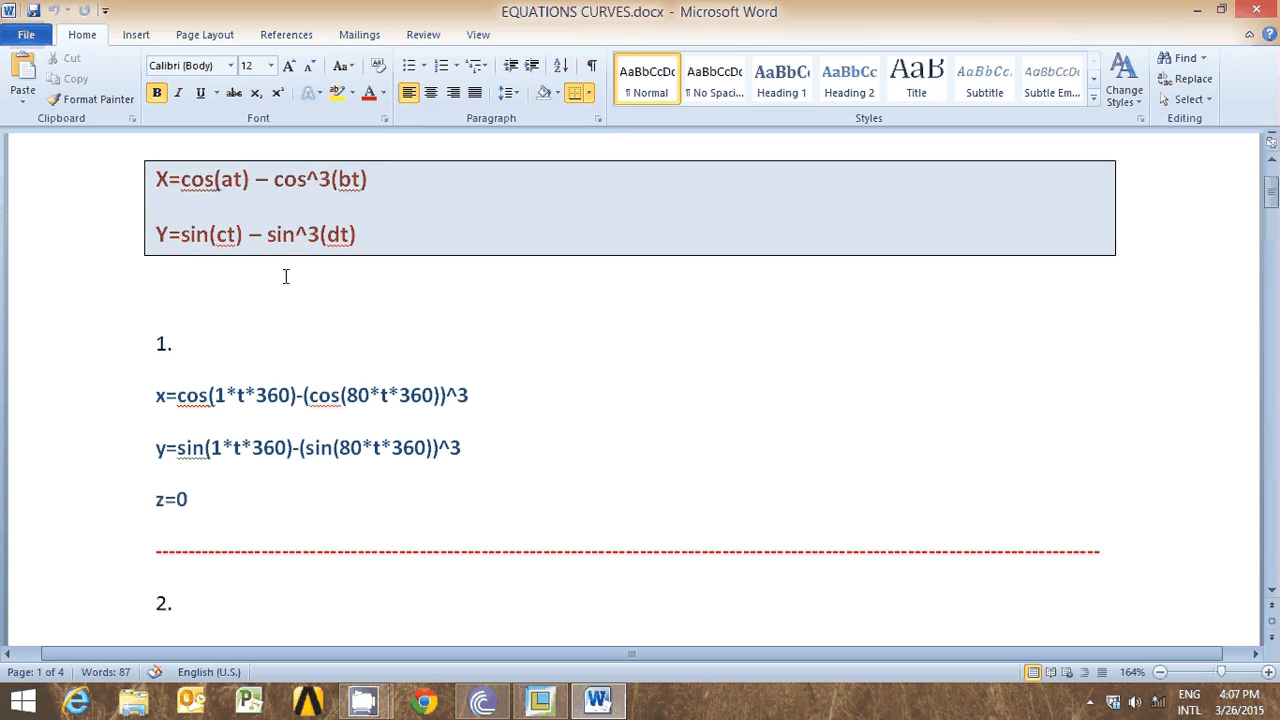
left_click_drag(302, 448, 186, 510)
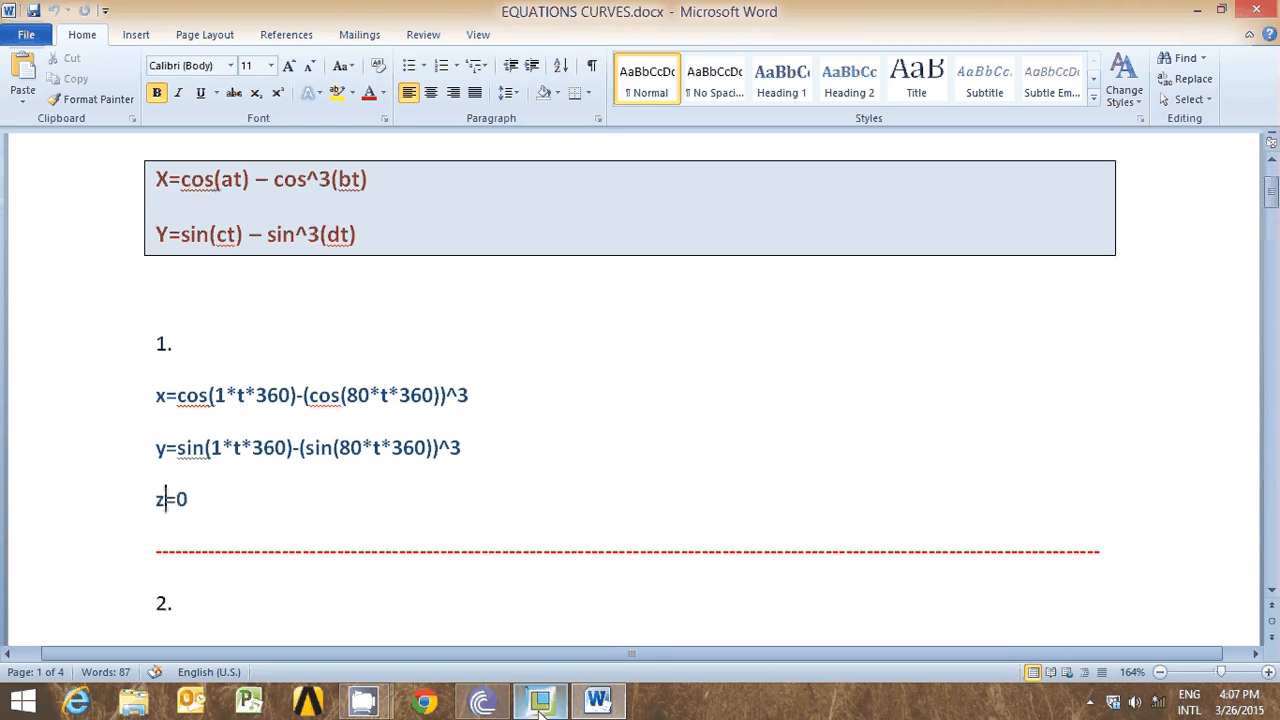
mouse_move(540, 700)
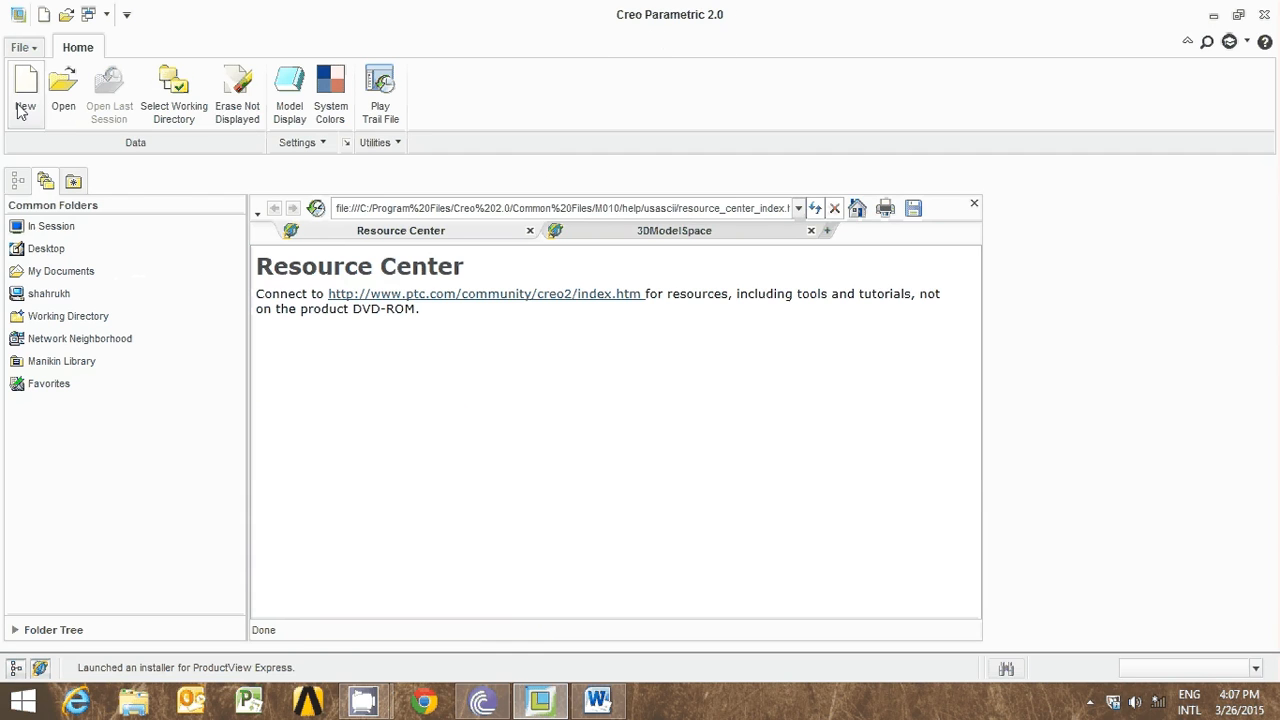
Create a new solid part named CURVE using the mmns_part_solid template instead of the default
left_click(24, 92)
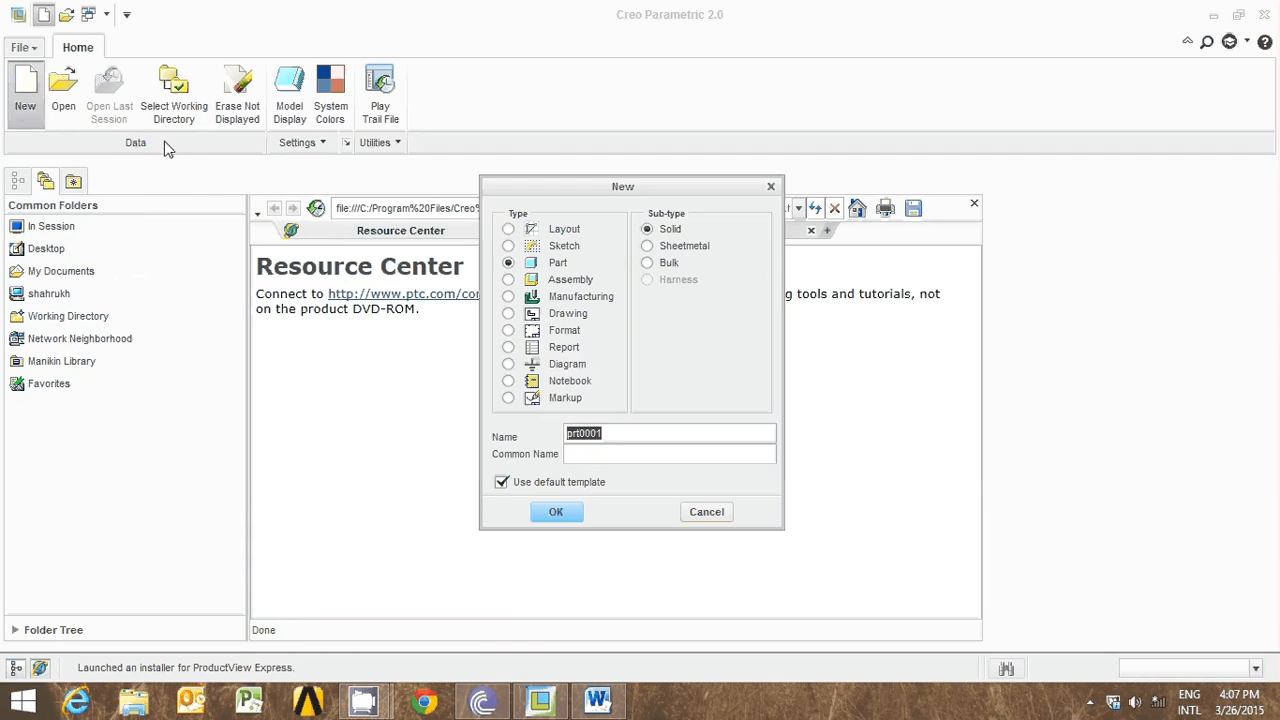
mouse_move(540, 432)
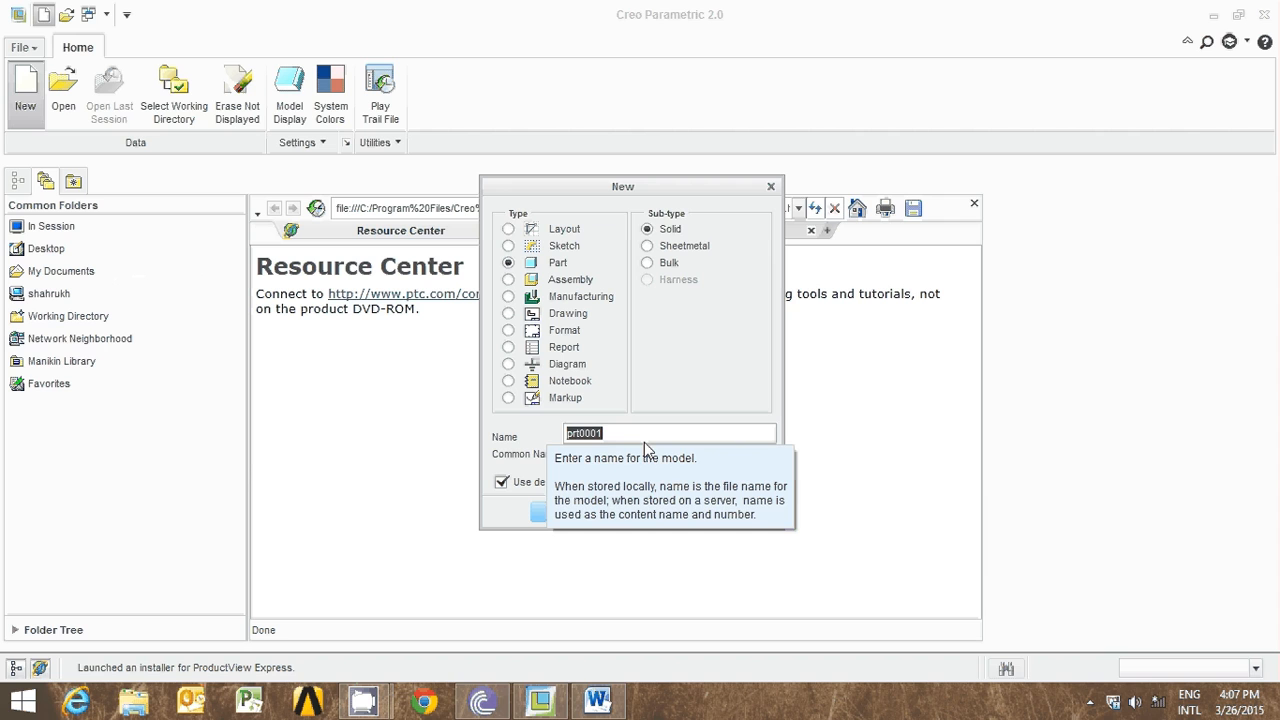
type("CURVE")
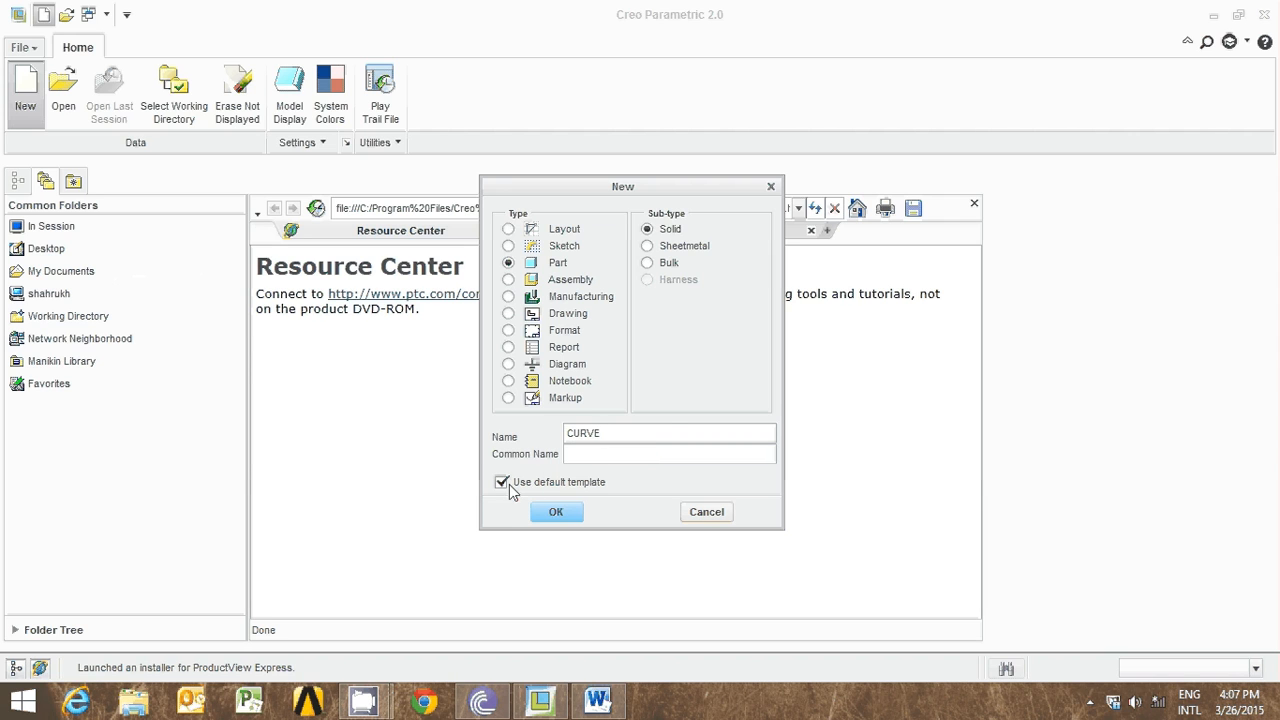
left_click(556, 512)
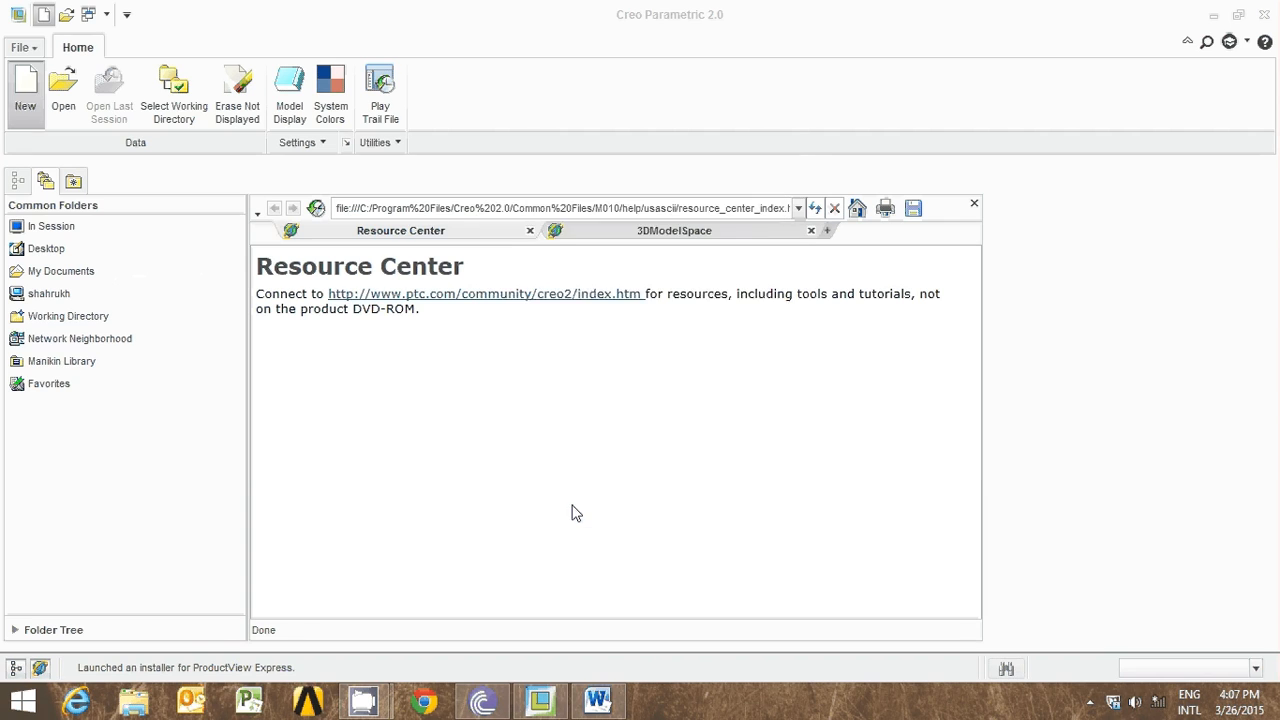
left_click(24, 90)
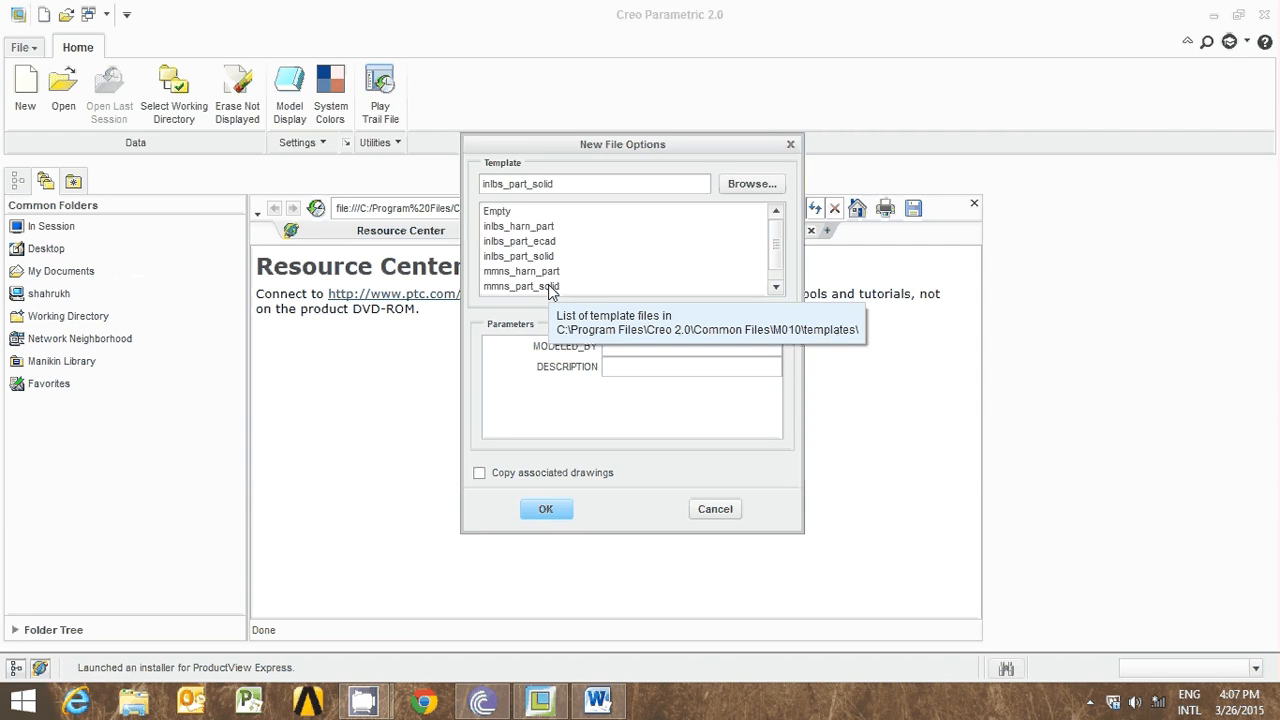
left_click(520, 286)
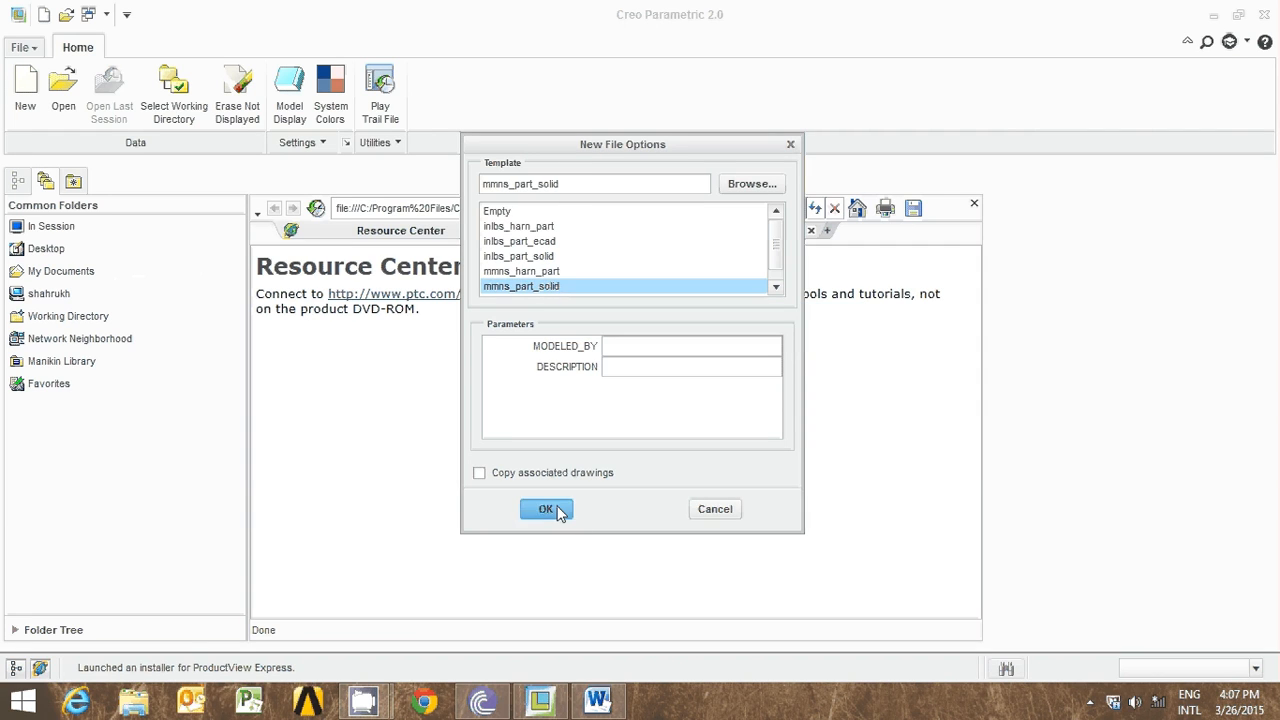
left_click(544, 510)
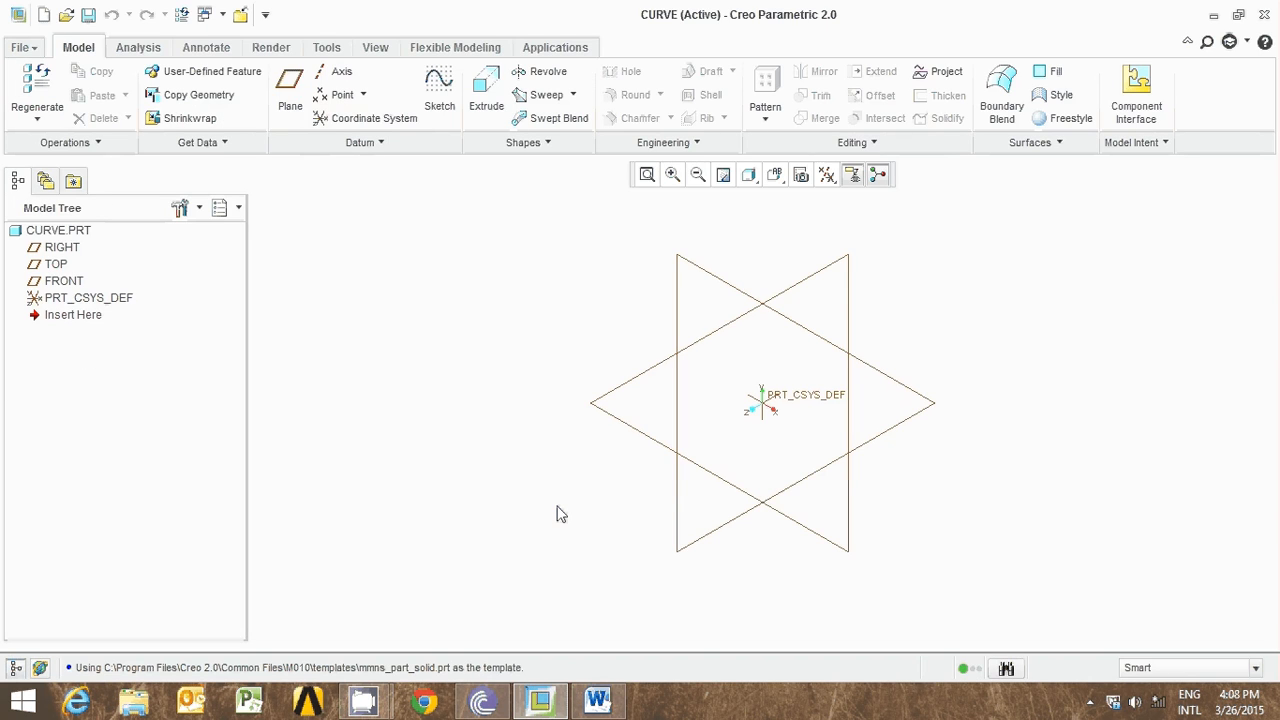
mouse_move(388, 160)
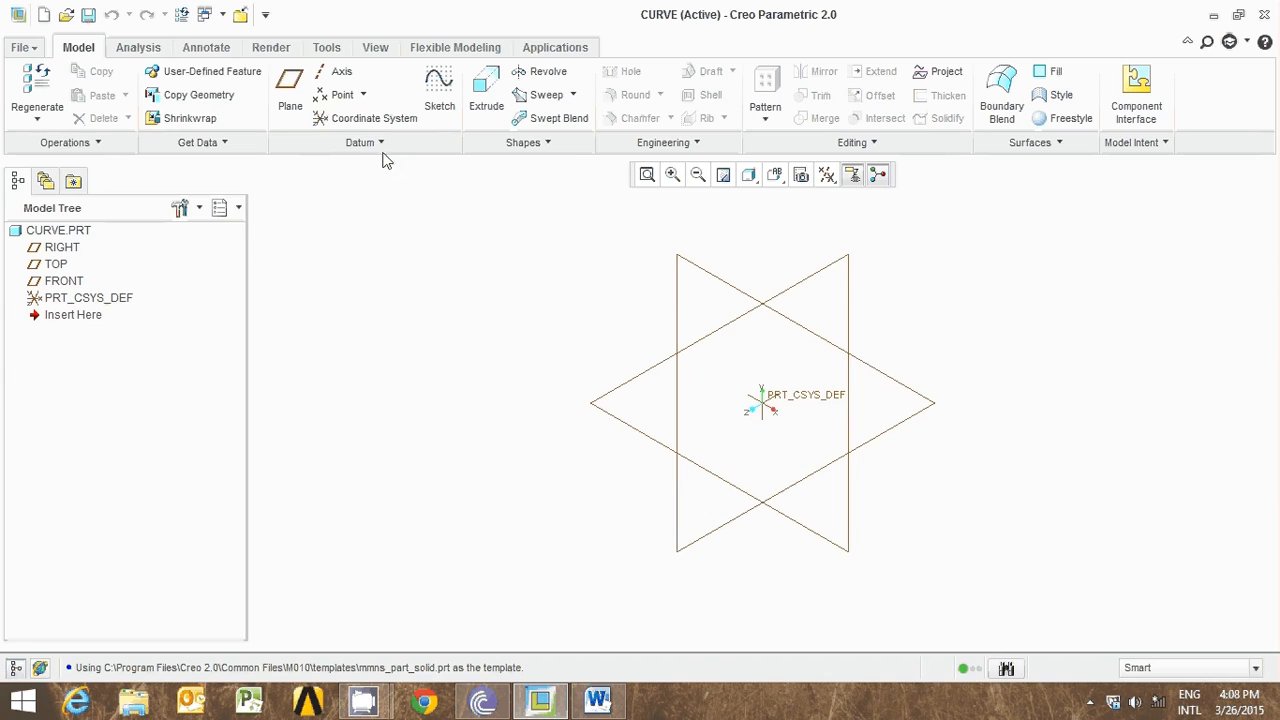
Start a Curve from Equation datum feature, adding Curve 1 with Cartesian type, range 0 to 1
left_click(364, 142)
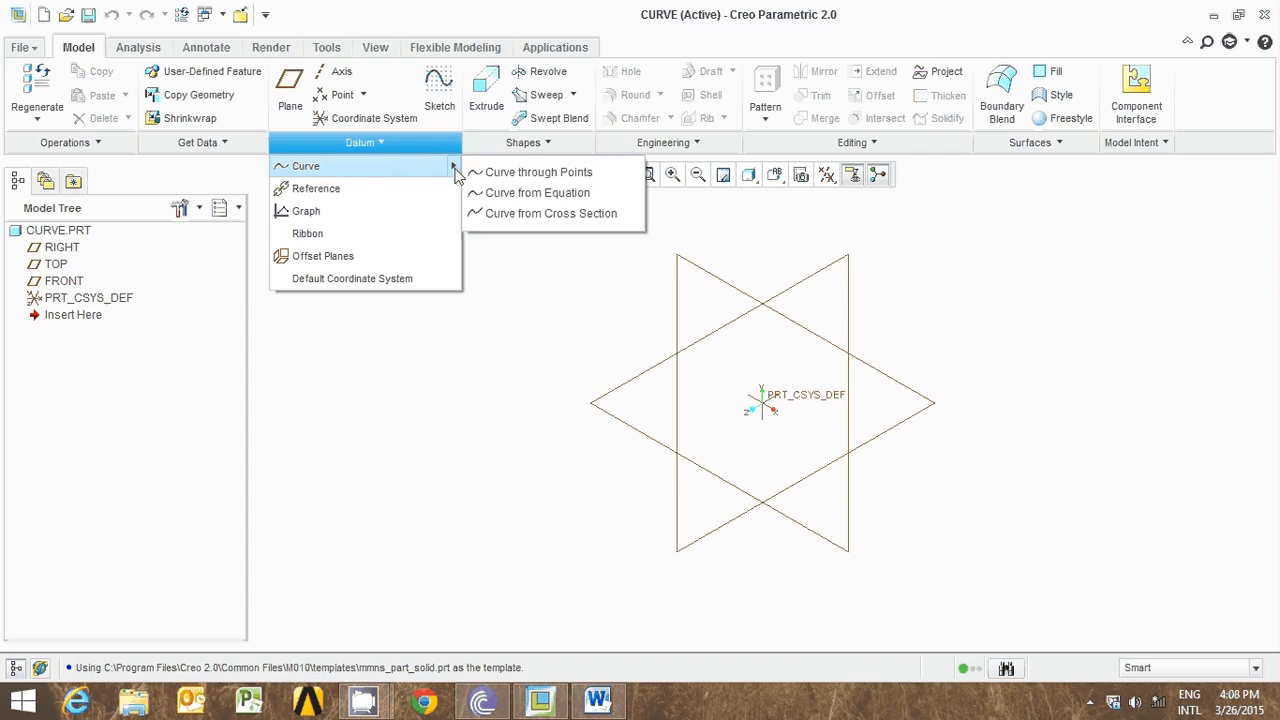
mouse_move(538, 192)
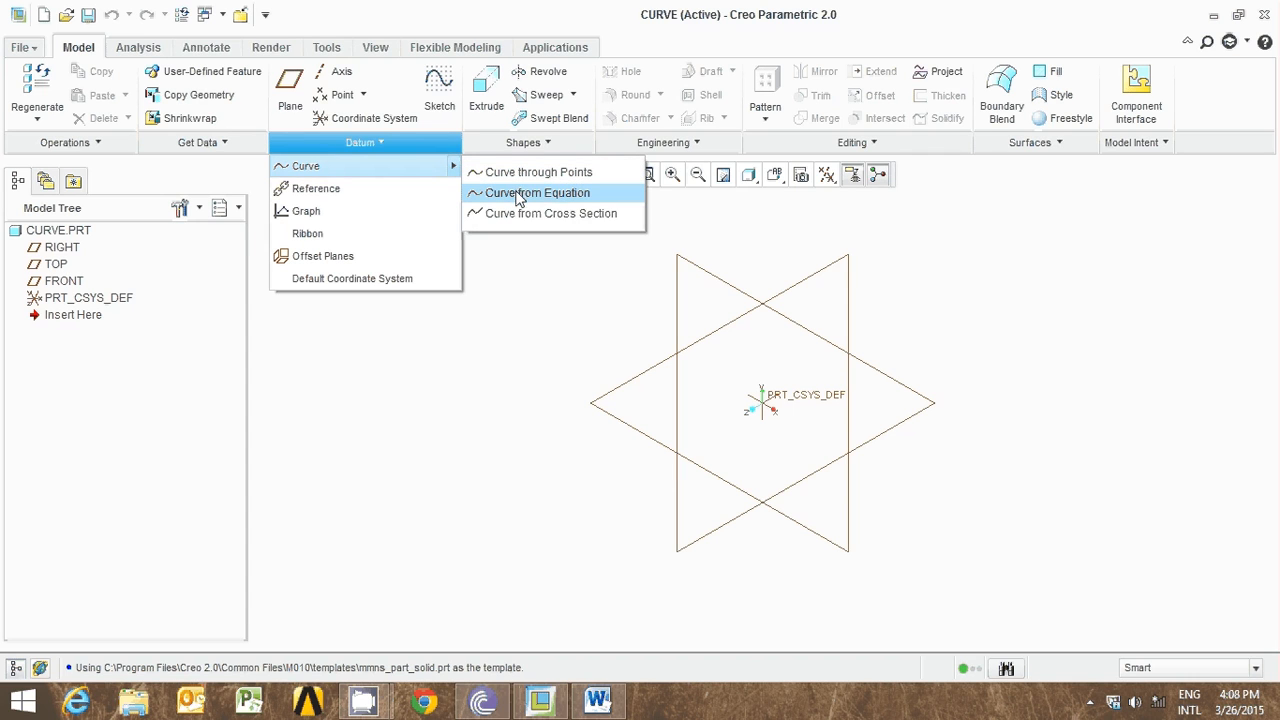
left_click(538, 192)
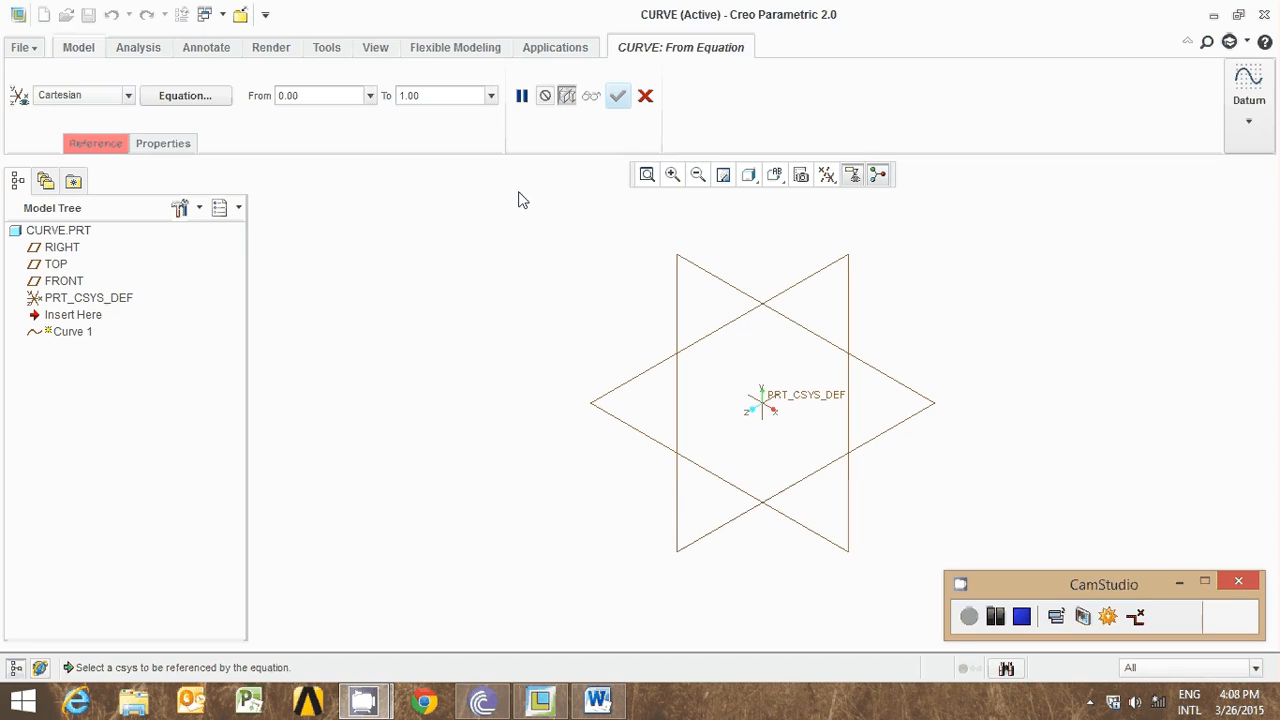
mouse_move(684, 354)
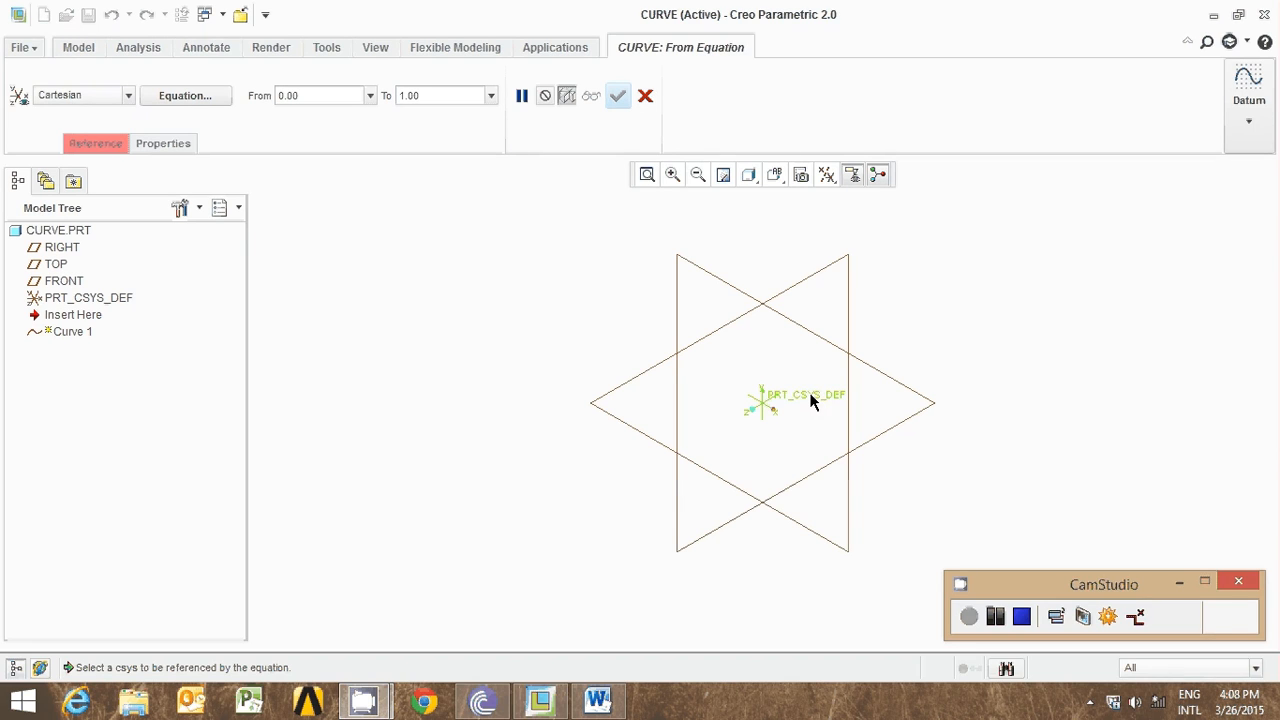
mouse_move(818, 404)
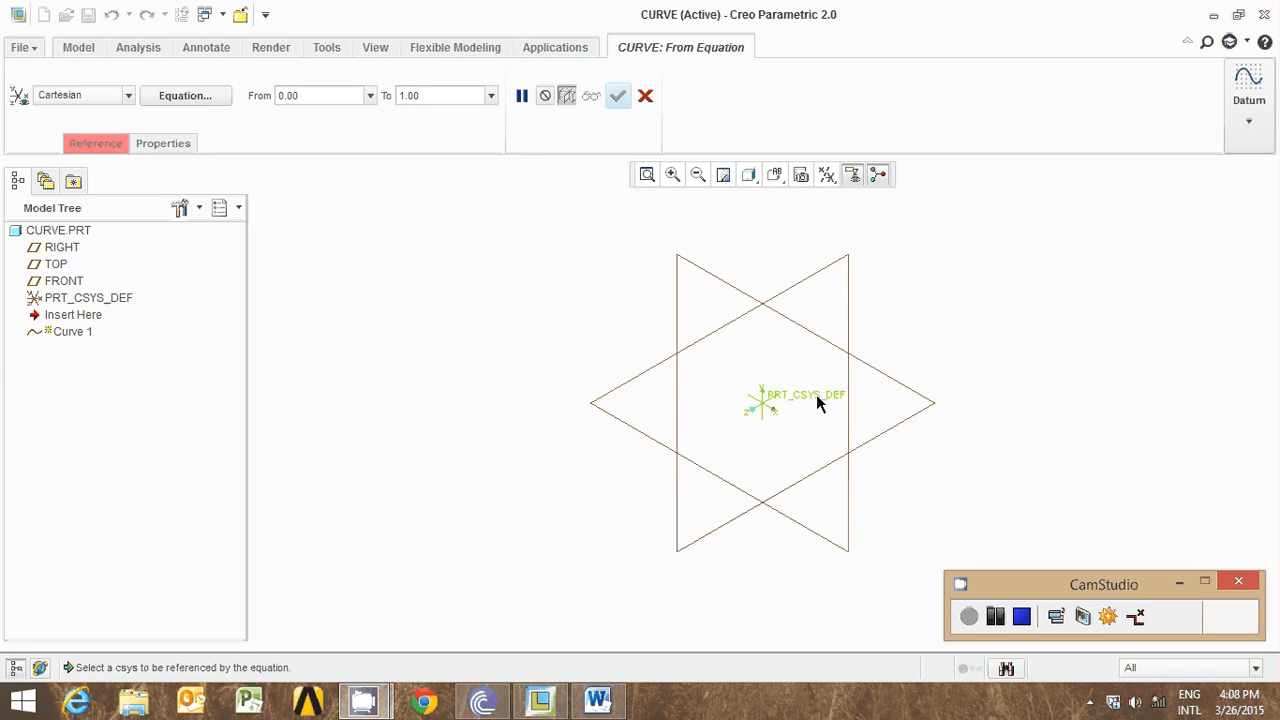
Reference PRT_CSYS_DEF as the curve's coordinate system and bring up the empty Equation editor
left_click(762, 404)
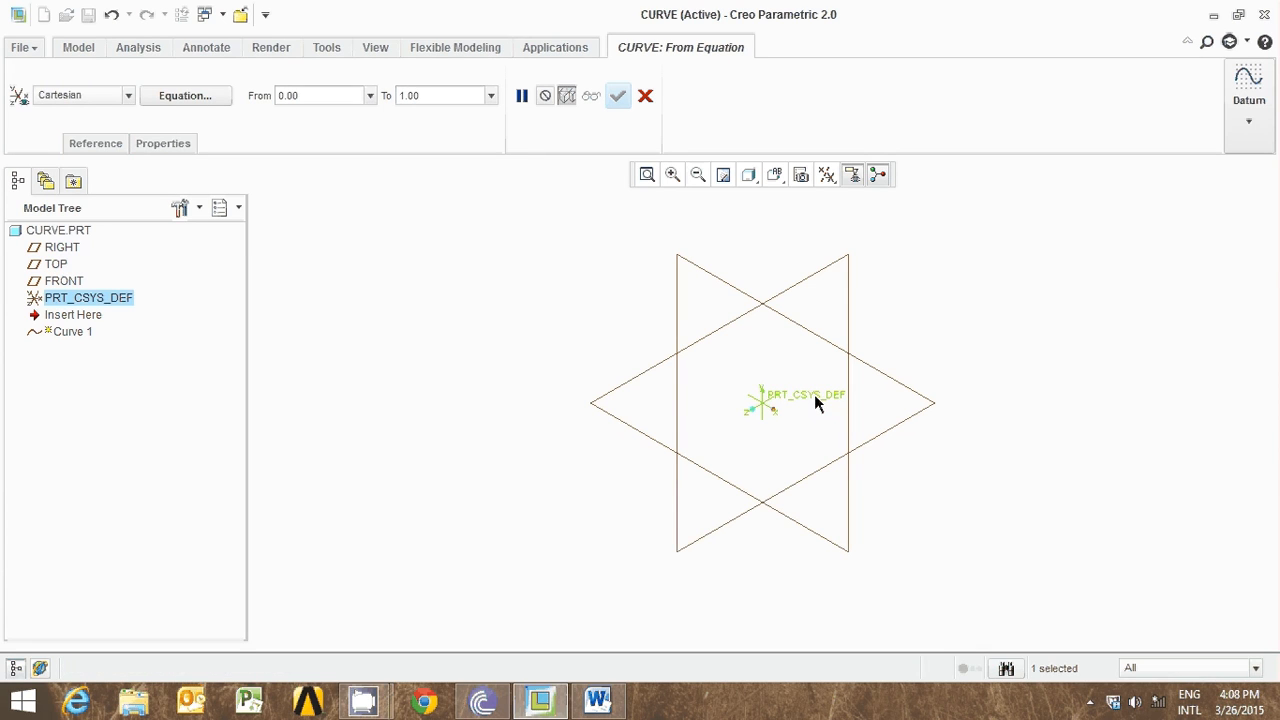
mouse_move(540, 242)
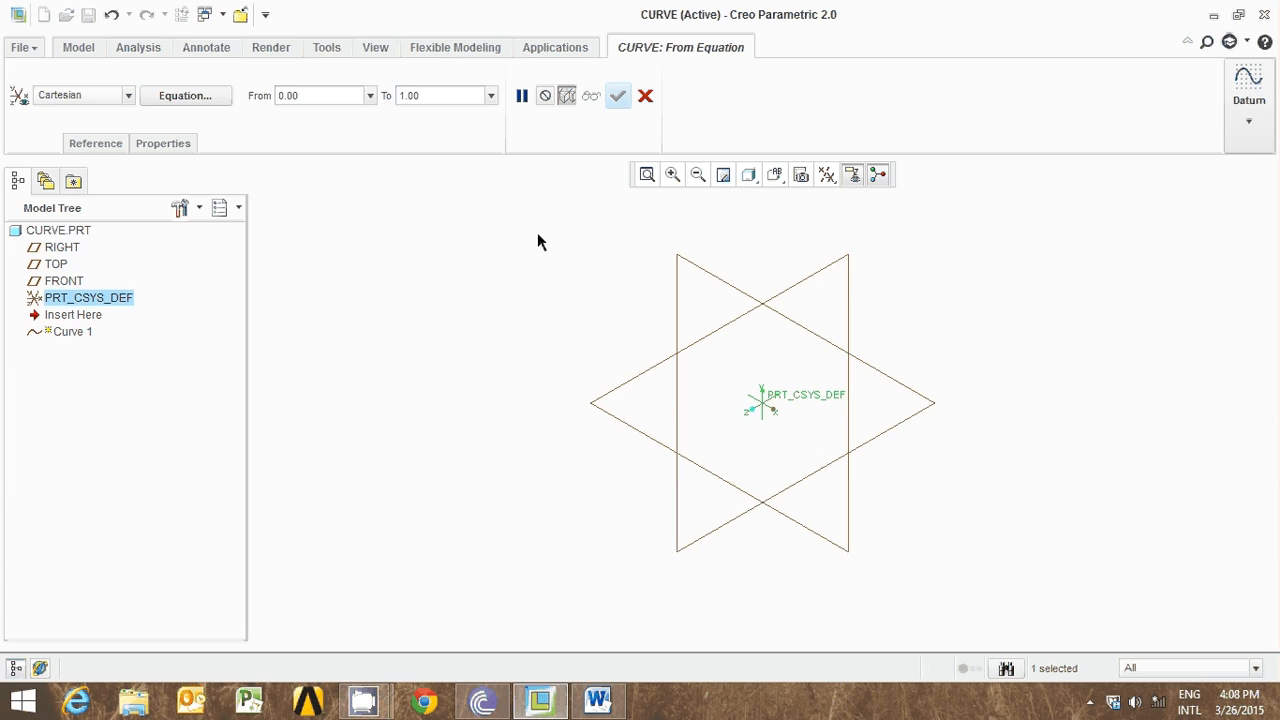
mouse_move(184, 96)
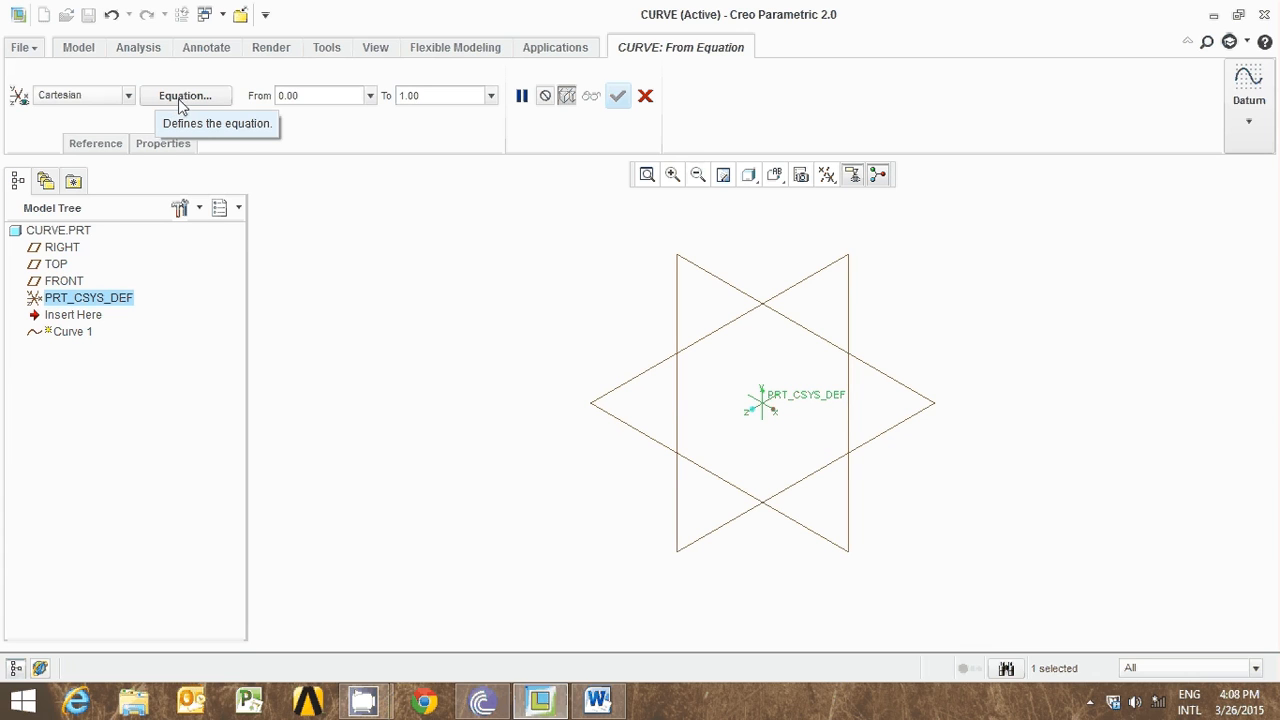
left_click(184, 96)
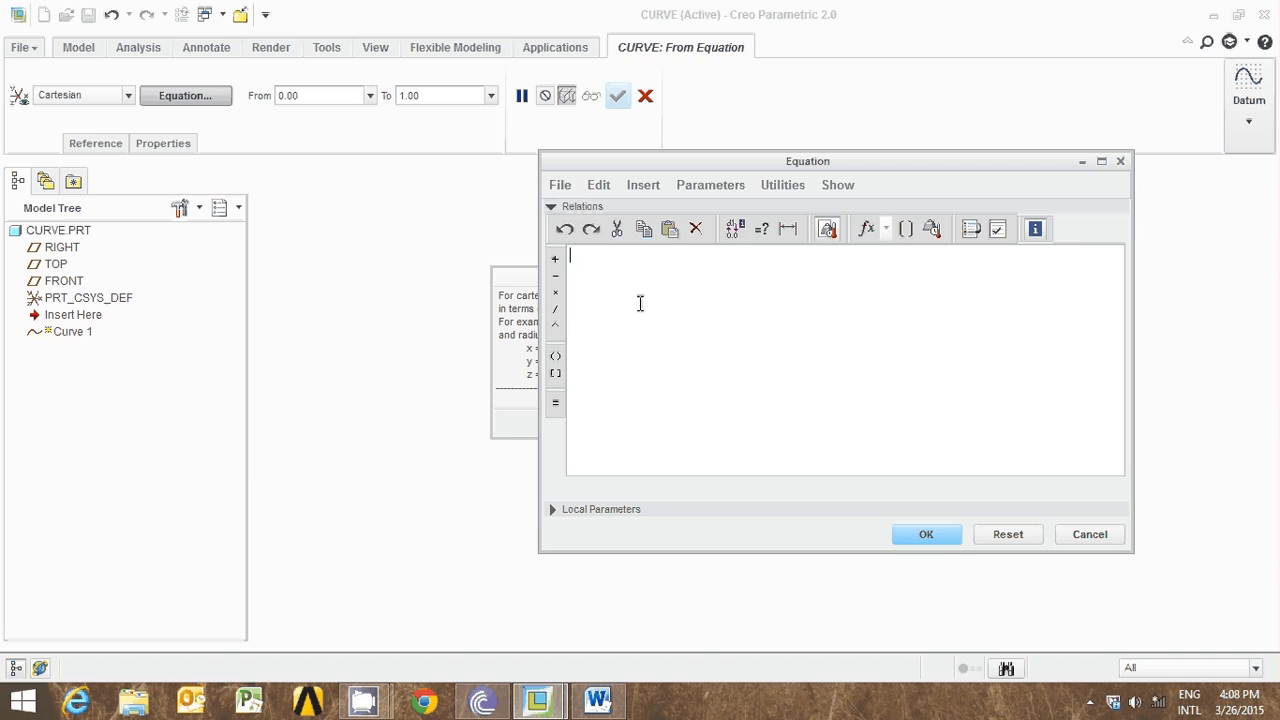
mouse_move(628, 396)
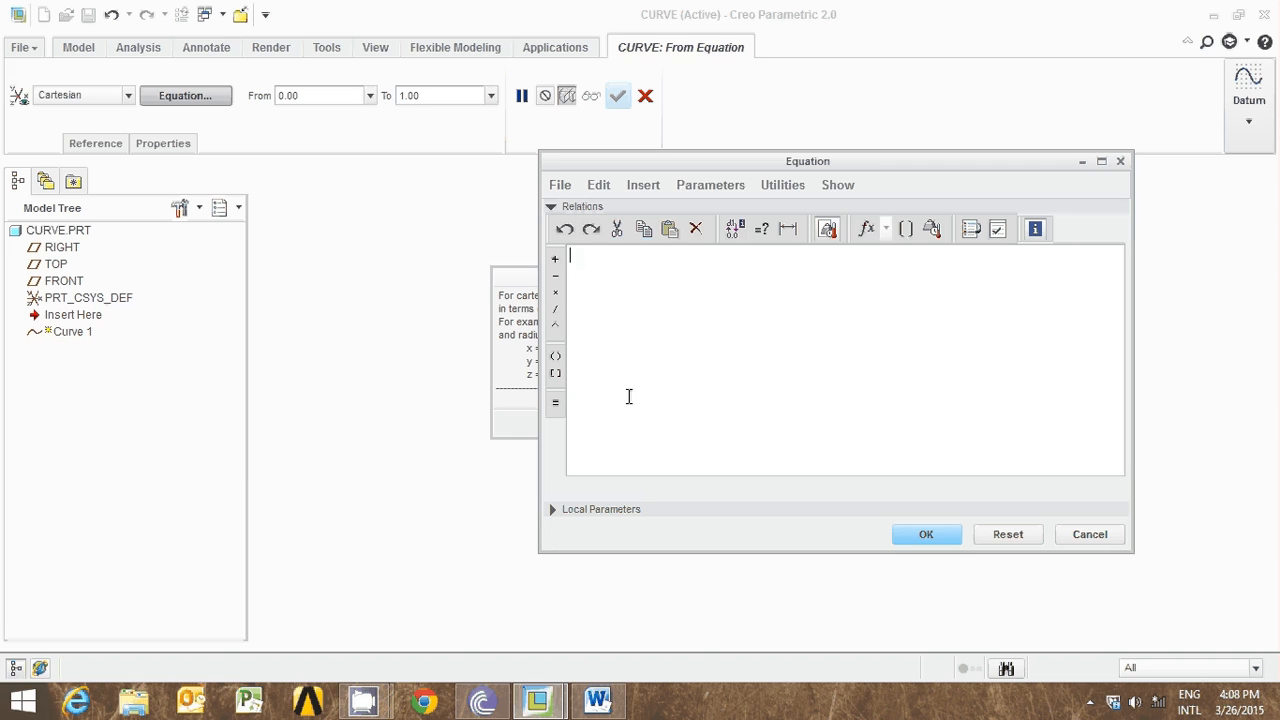
left_click(596, 700)
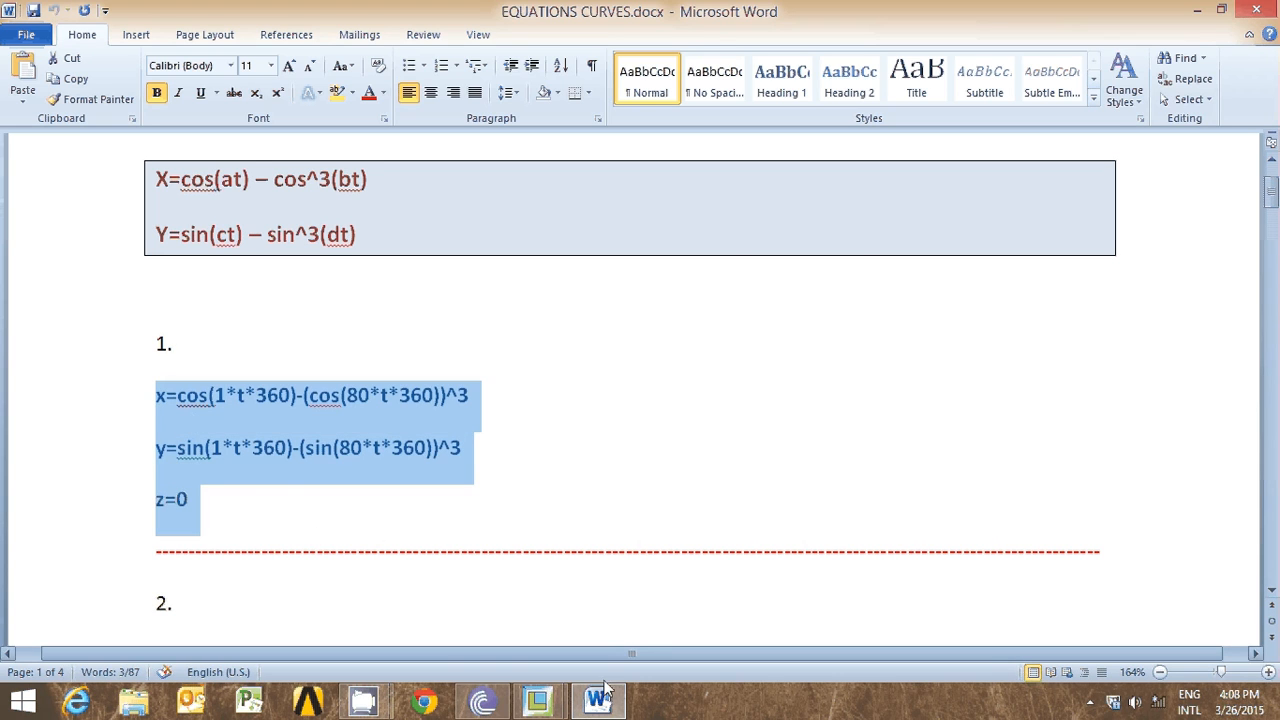
Copy example 1's x, y and z=0 equations from the Word document
left_click(538, 700)
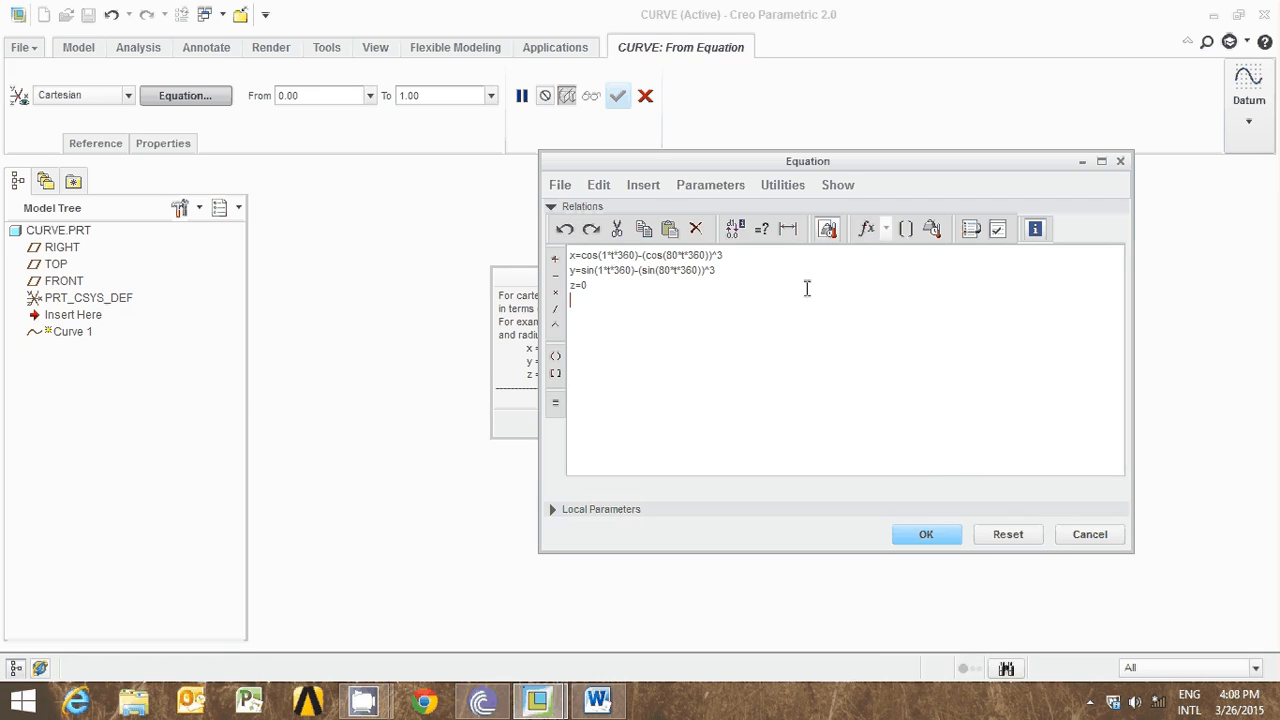
mouse_move(996, 228)
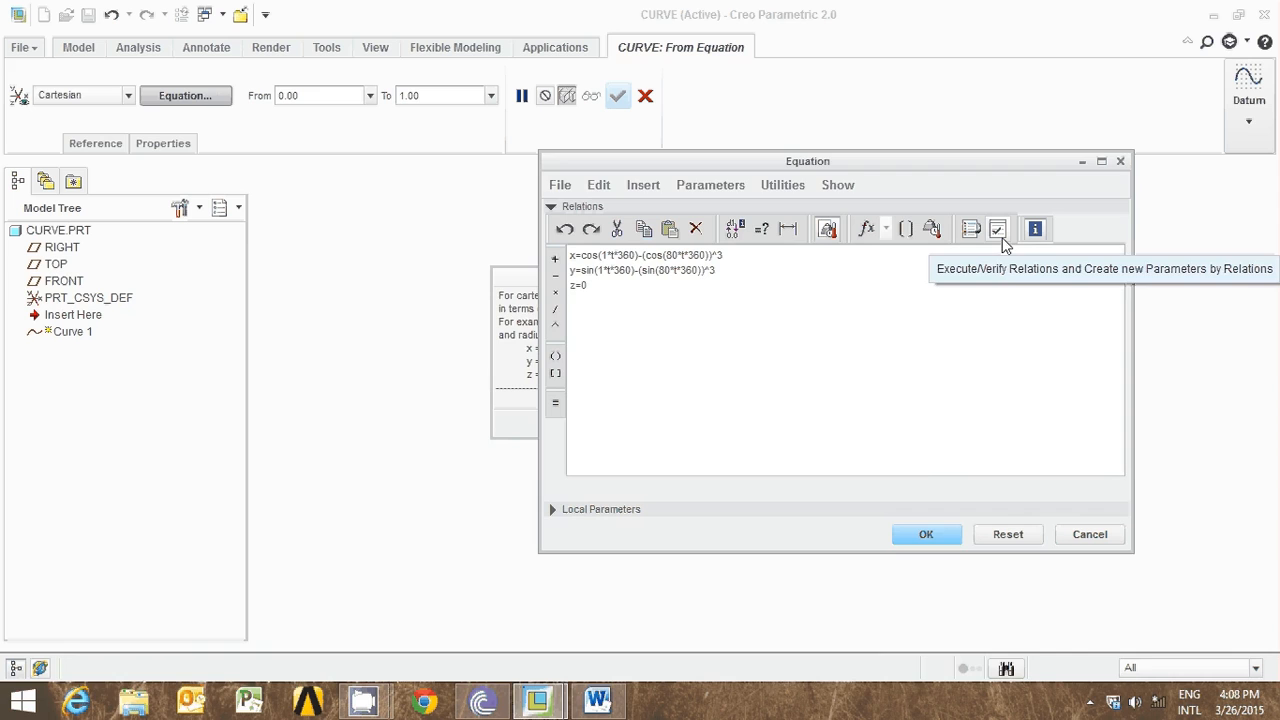
Verify the pasted cos/sin relations successfully, accept them and complete Curve 1 as a dense spirograph curve
left_click(996, 228)
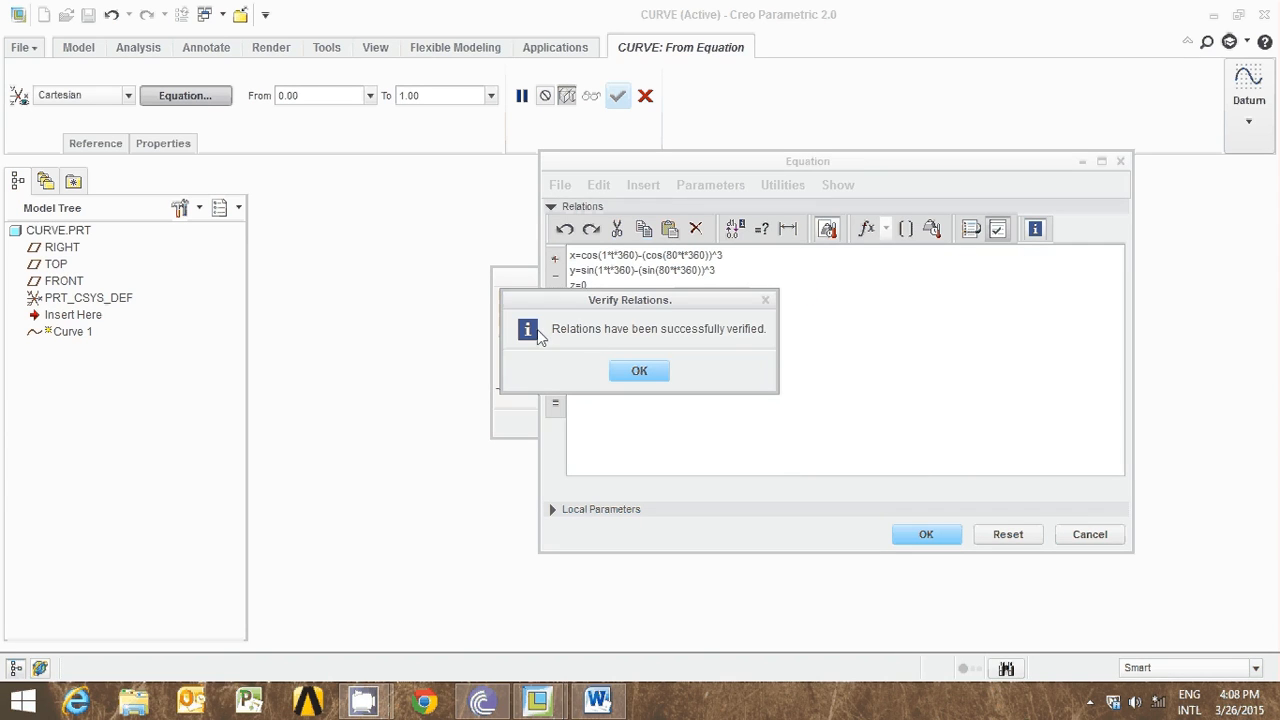
mouse_move(408, 352)
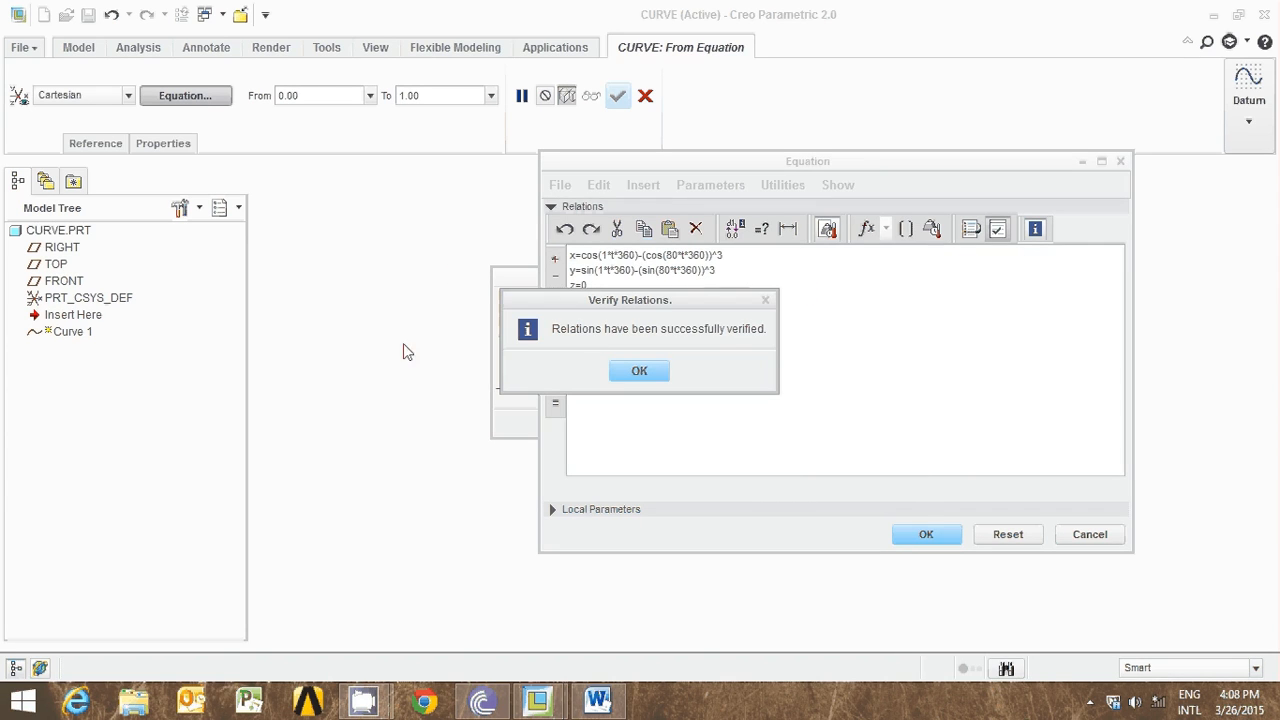
mouse_move(572, 356)
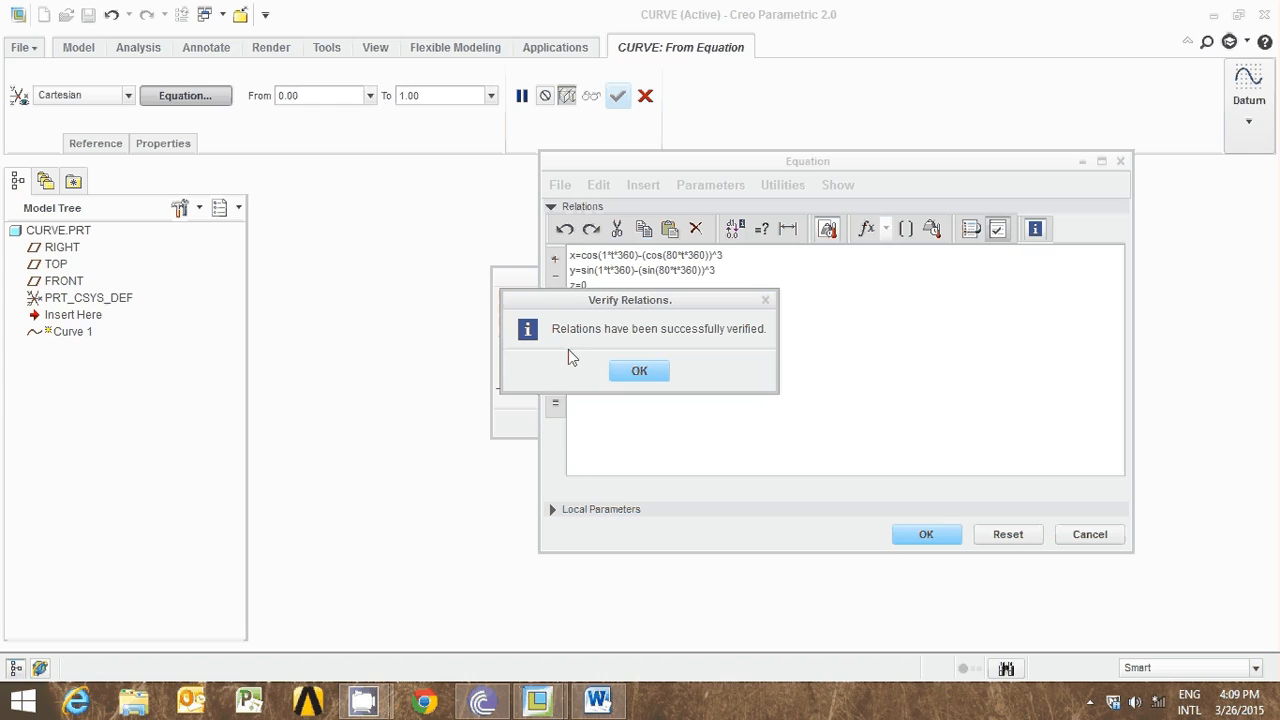
mouse_move(578, 344)
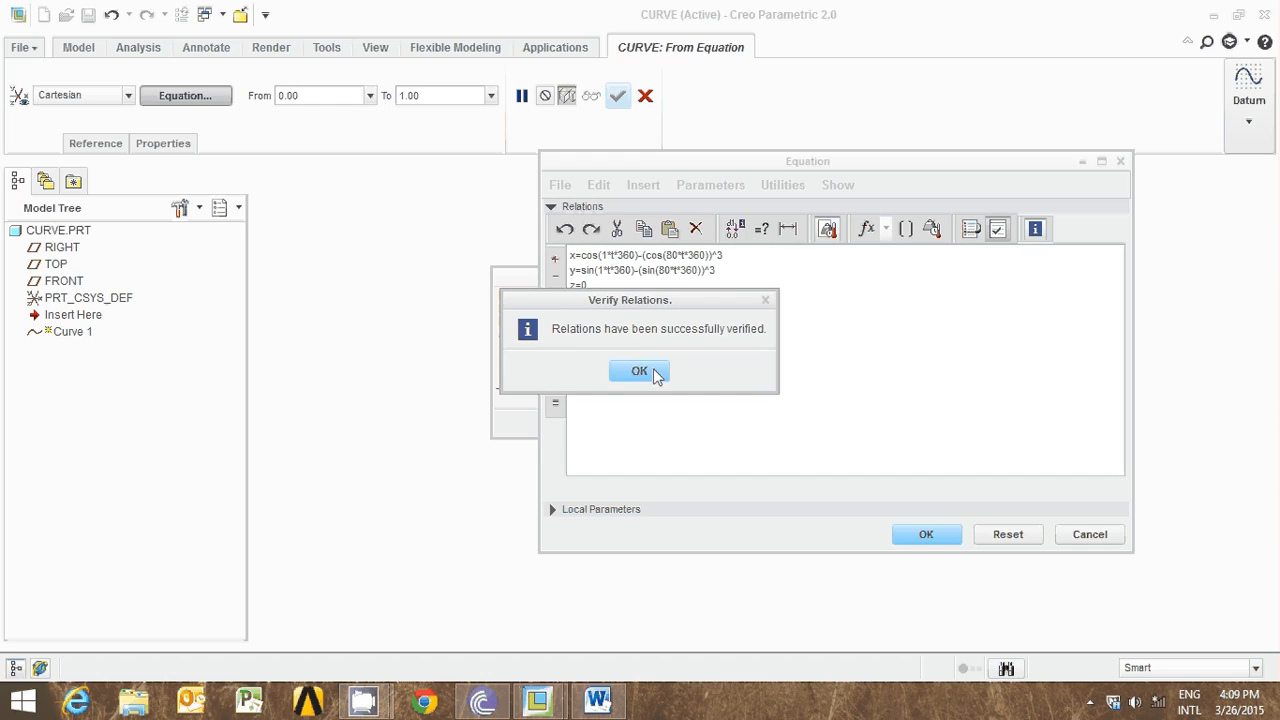
left_click(640, 370)
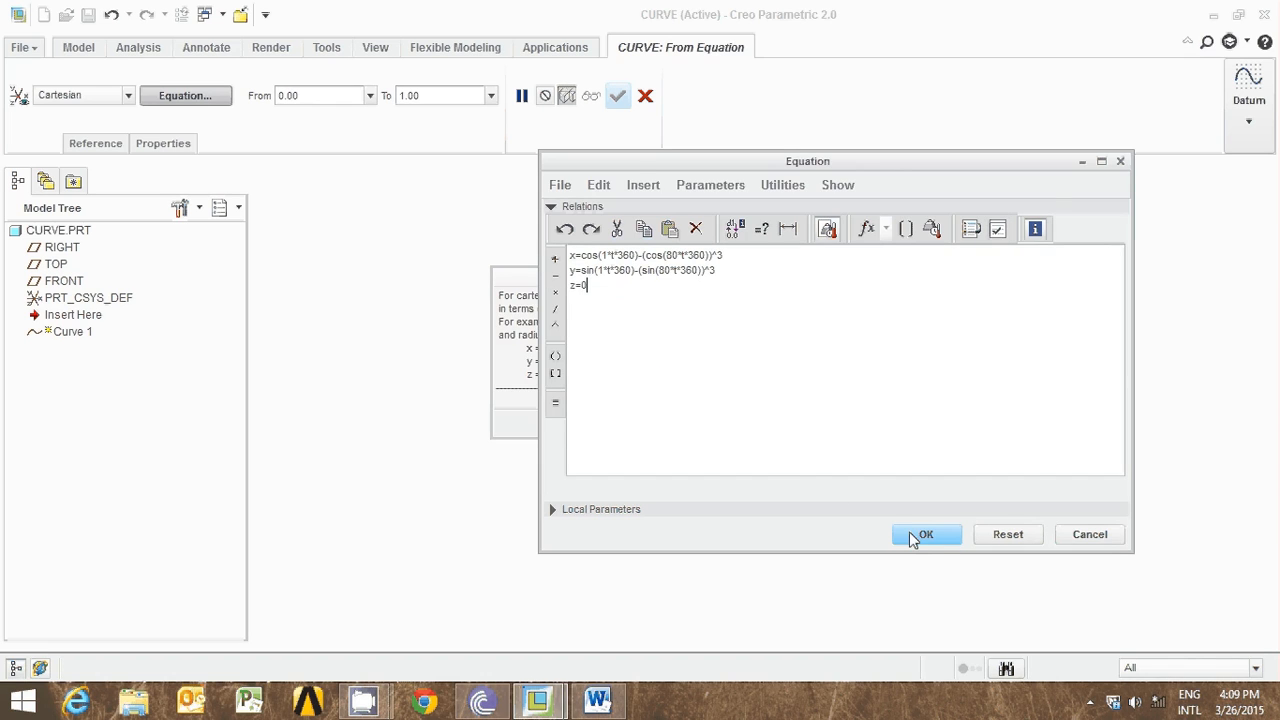
left_click(924, 534)
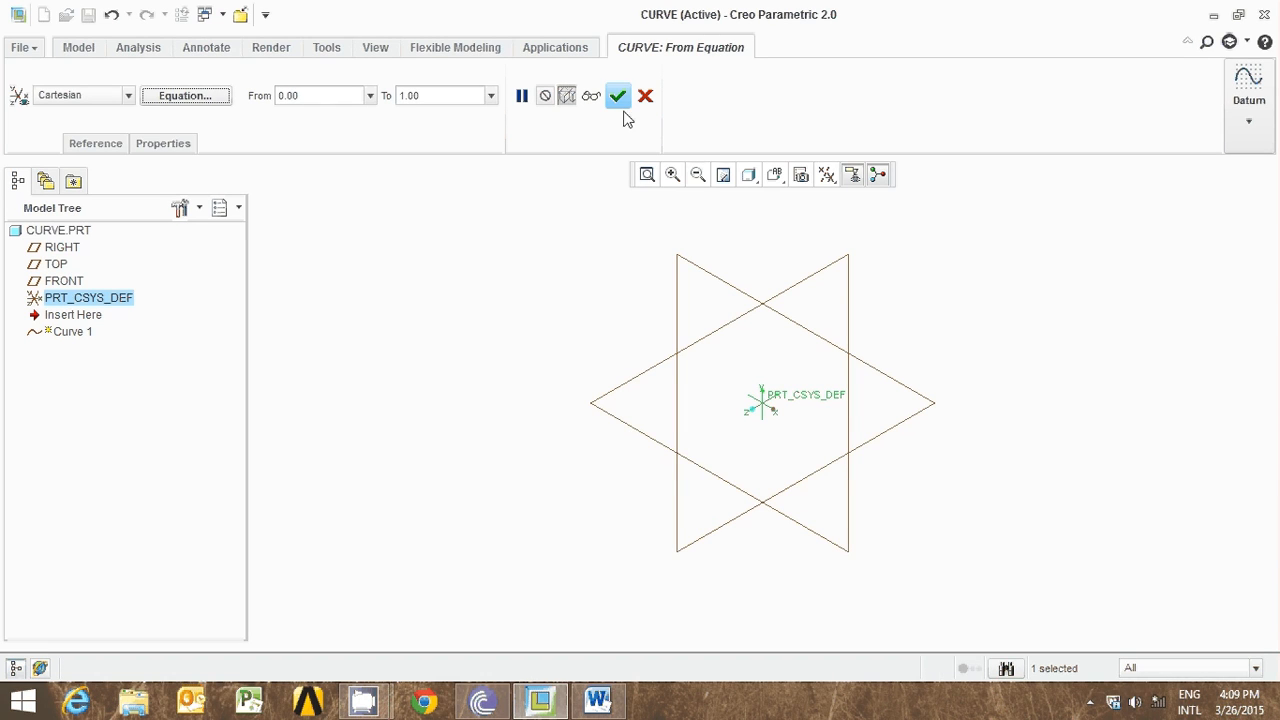
left_click(616, 96)
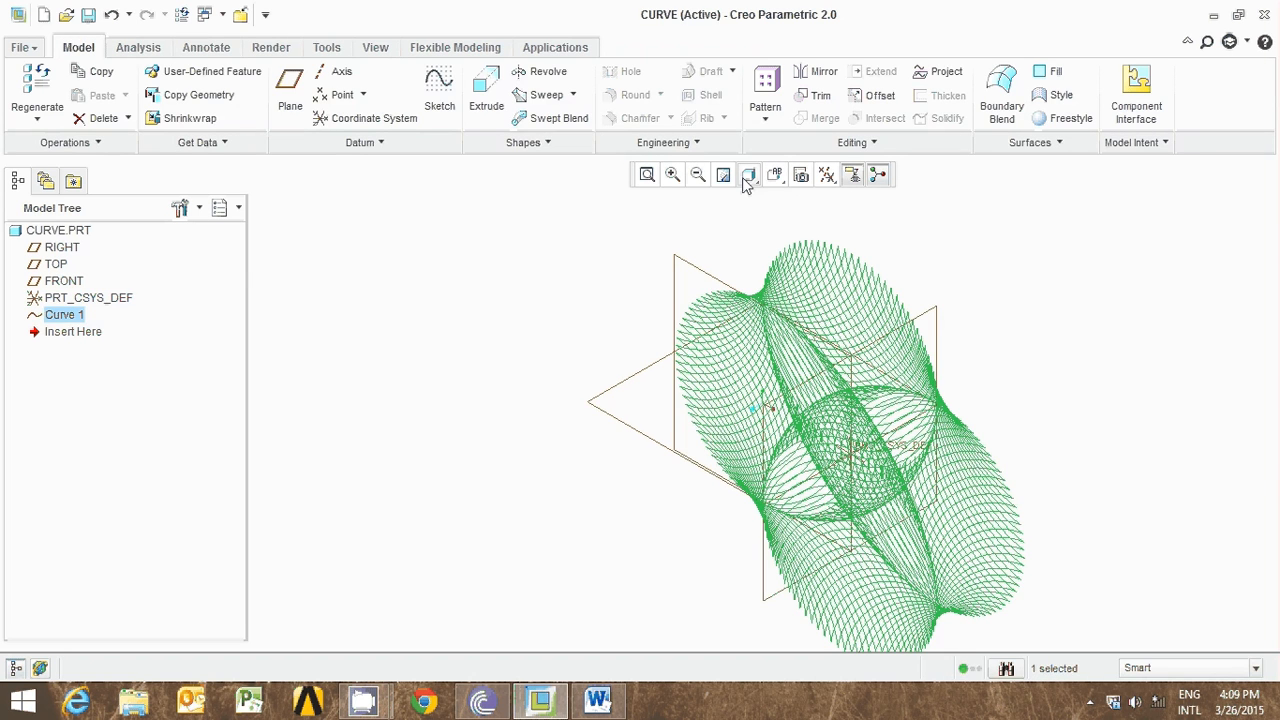
Reorient to a standard straight-on view showing the four-lobed rosette and review the datum display filters
left_click(748, 174)
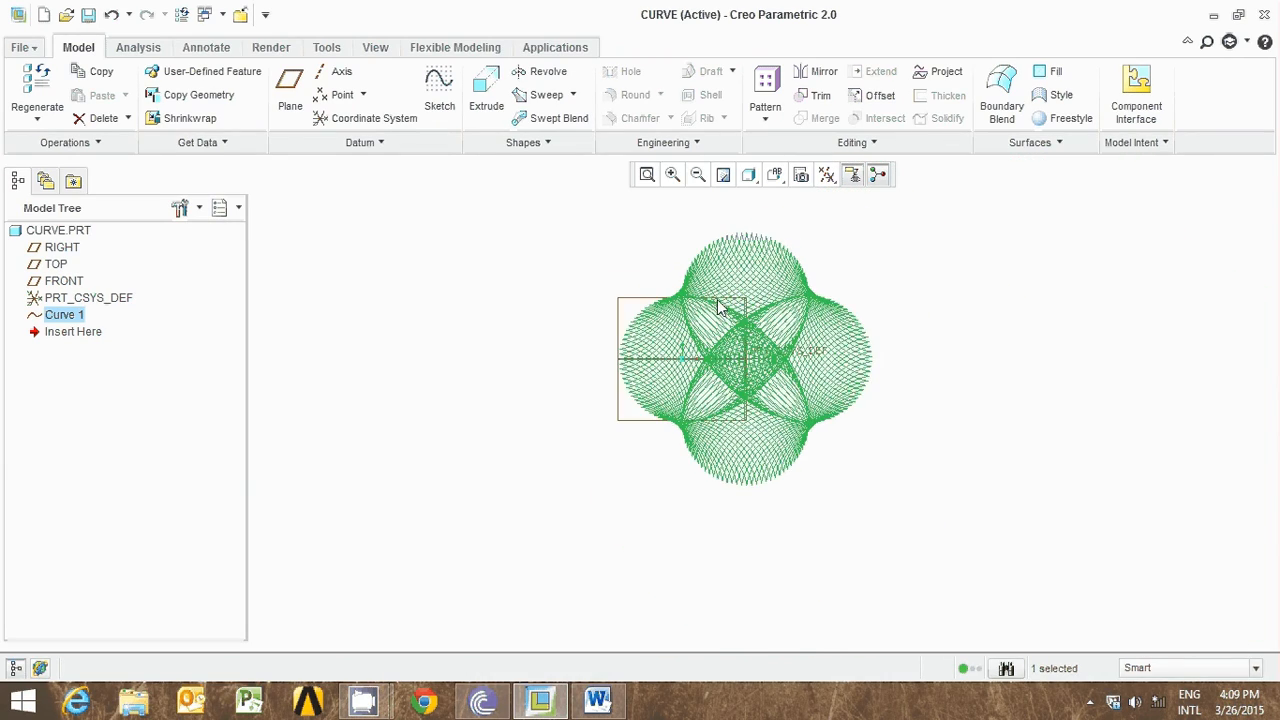
left_click(828, 174)
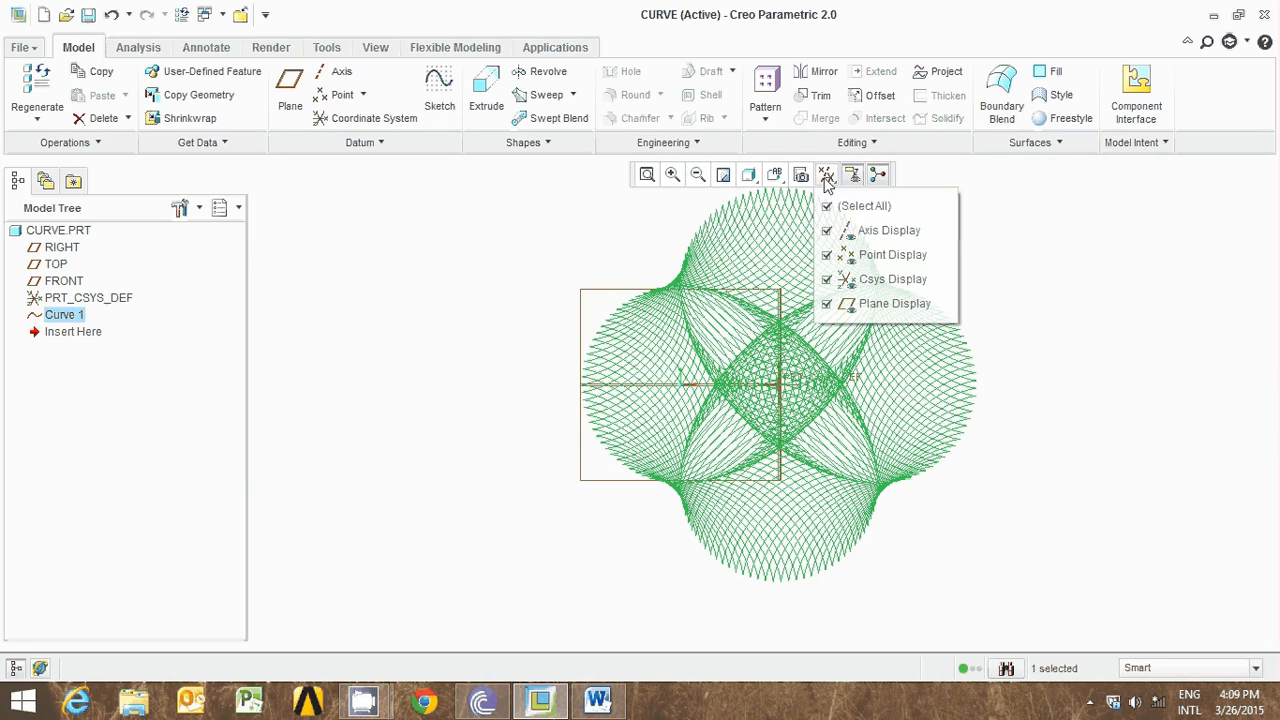